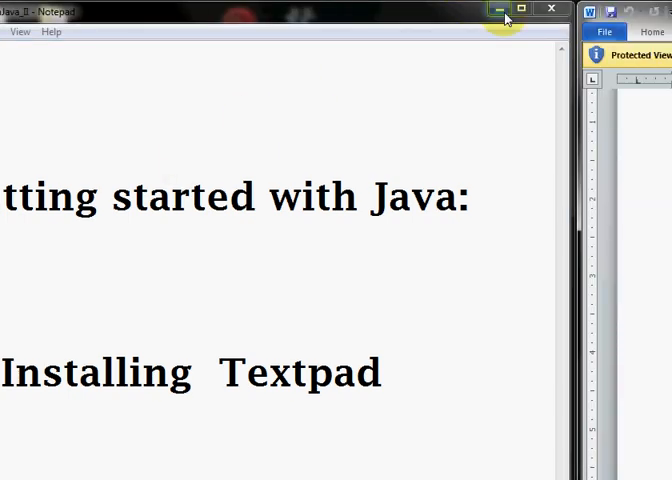
Step: Bring the Word installation guide for TextPad to the front and read down it
left_click(504, 10)
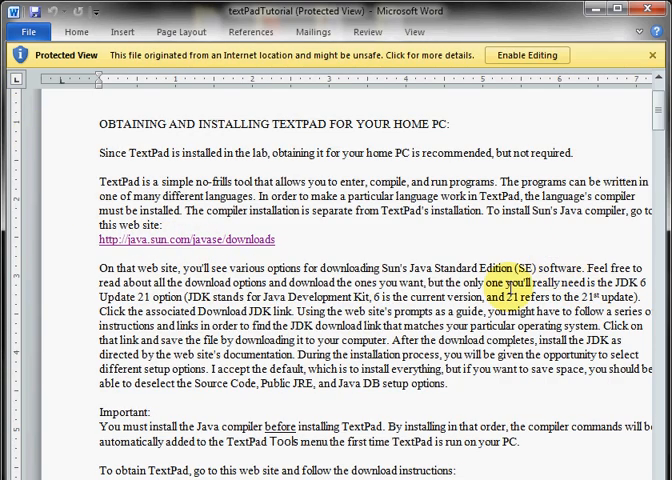
scroll("down", 3)
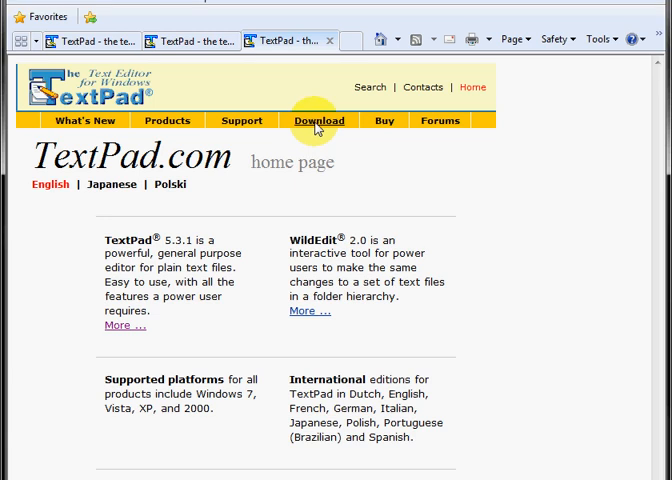
Step: From TextPad.com's Download page, request the English (EXE) installer tpeng531.exe via FTP (USA)
left_click(320, 120)
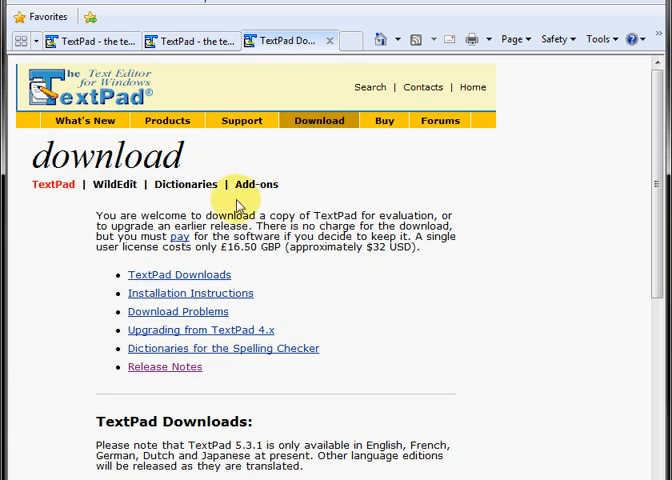
scroll("down", 3)
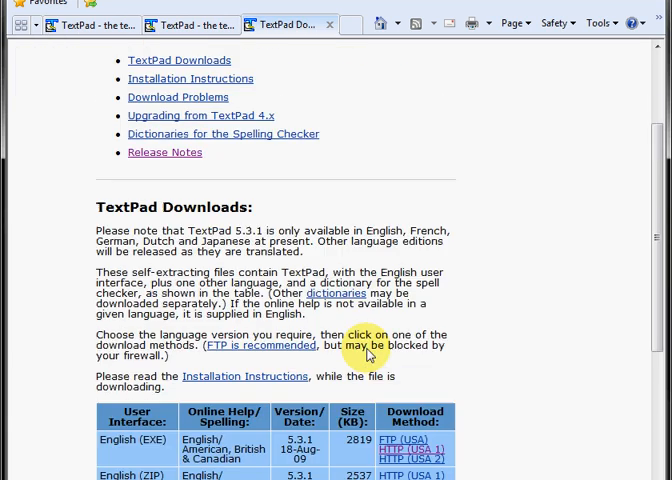
scroll("down", 3)
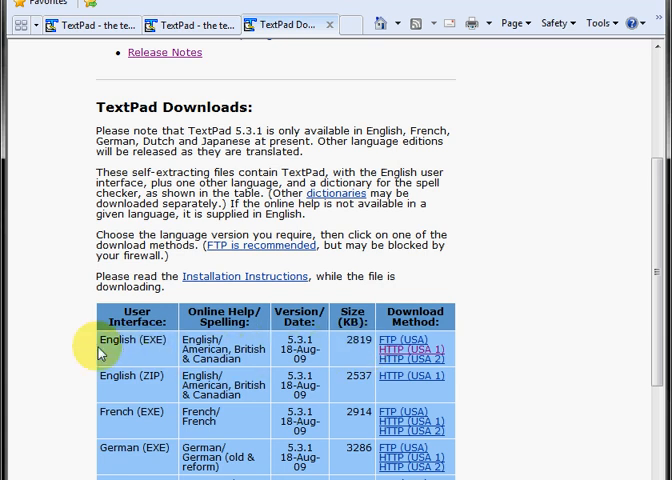
mouse_move(164, 354)
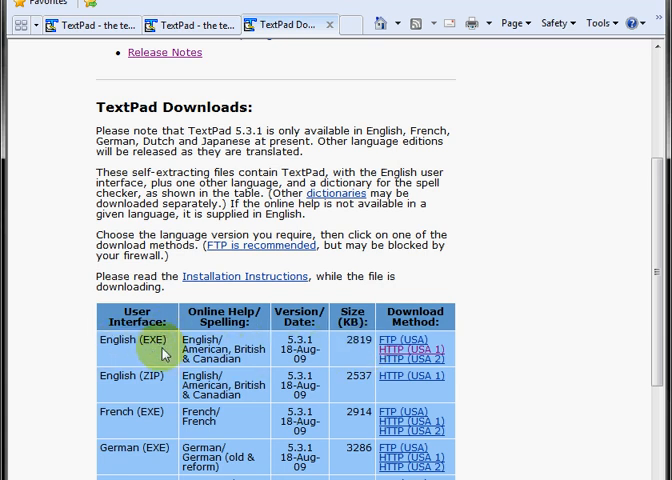
scroll("down", 3)
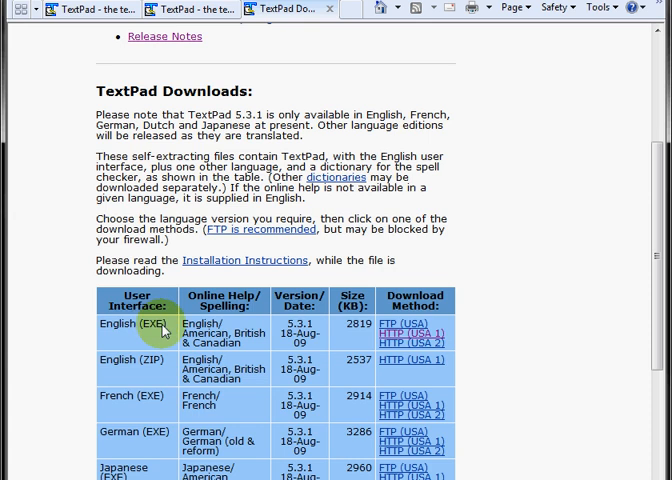
left_click(412, 332)
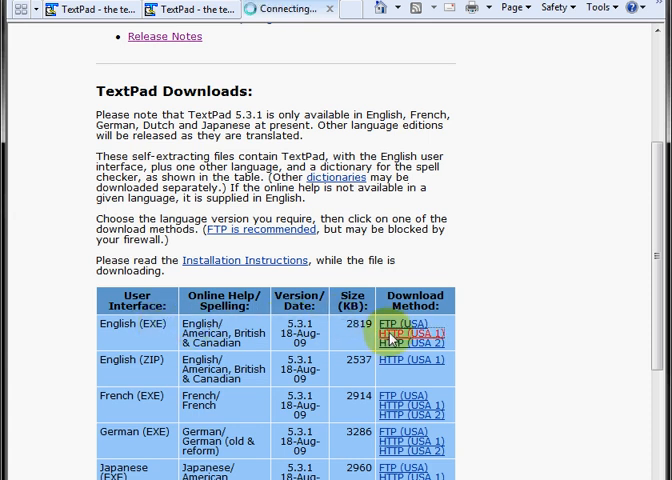
left_click(410, 332)
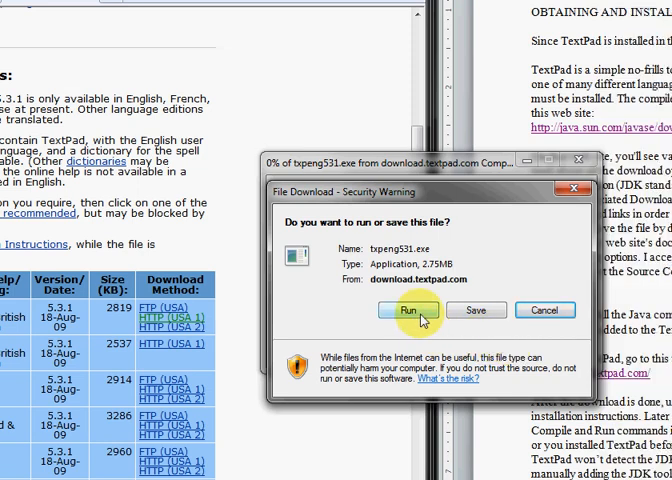
Step: Run the downloaded installer past both security warnings, choose Modify, install TextPad 5 and finish
left_click(408, 308)
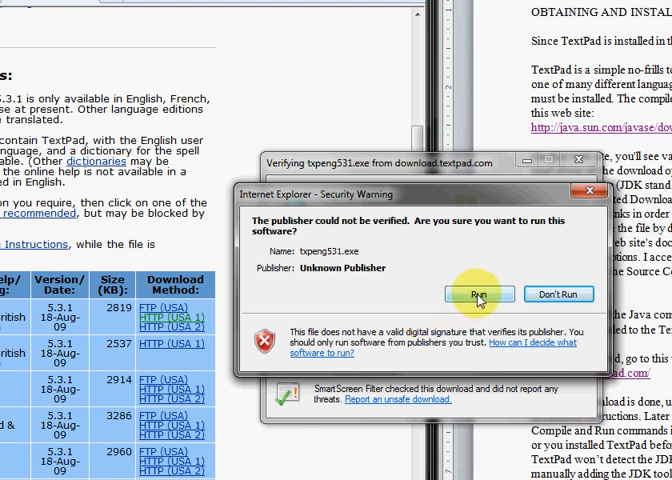
left_click(480, 292)
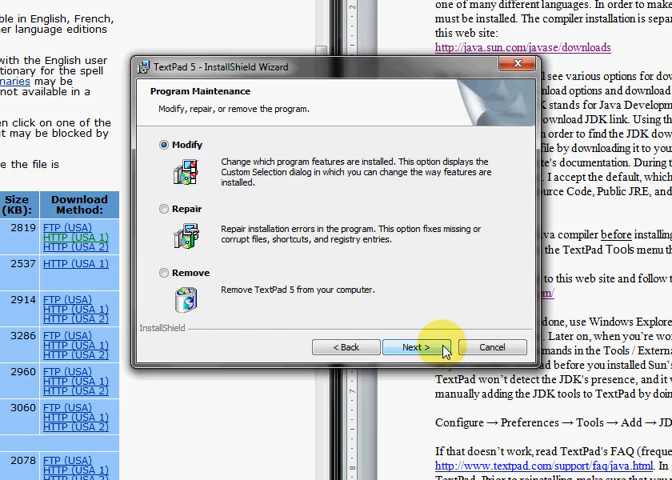
left_click(414, 348)
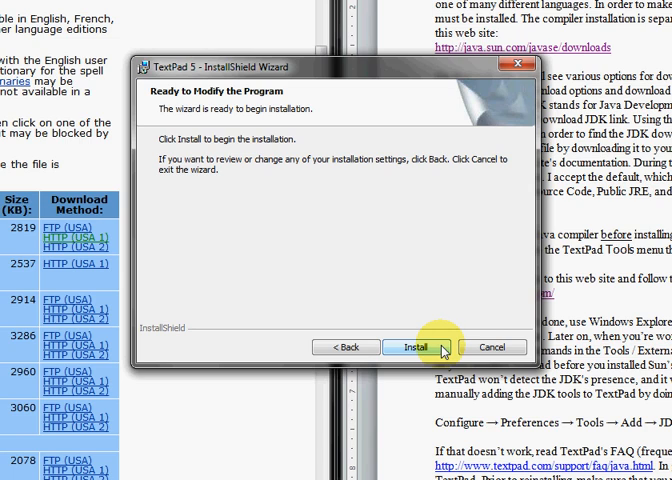
left_click(416, 348)
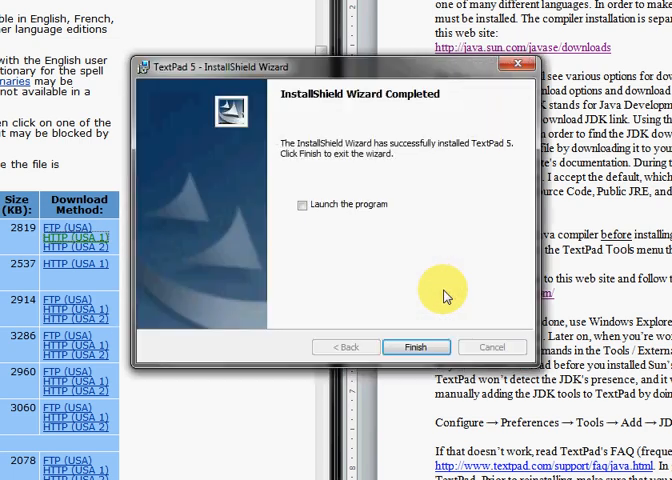
left_click(300, 204)
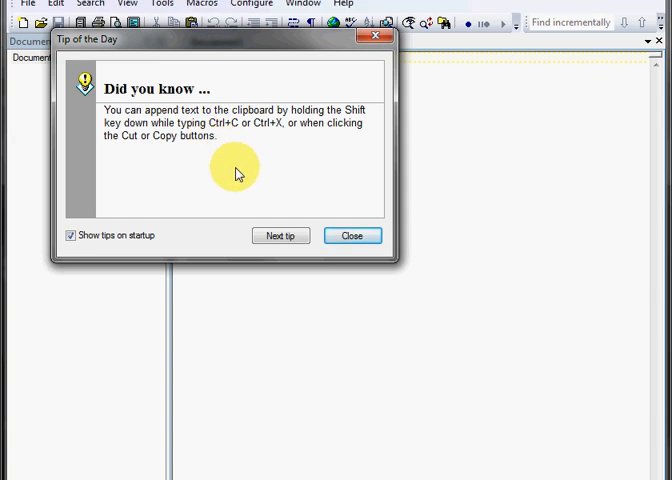
mouse_move(300, 192)
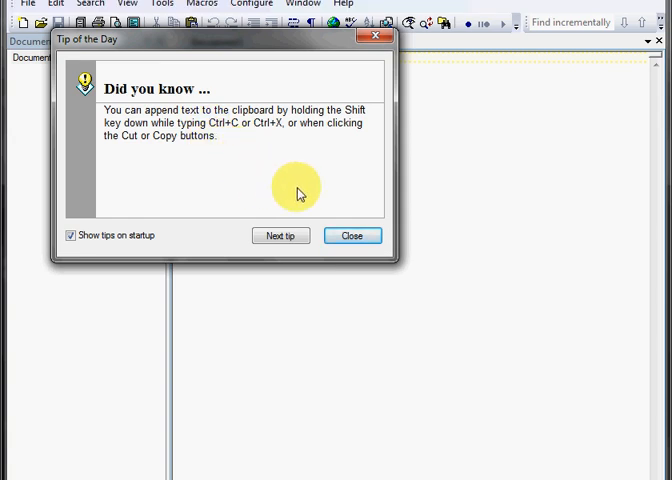
mouse_move(352, 236)
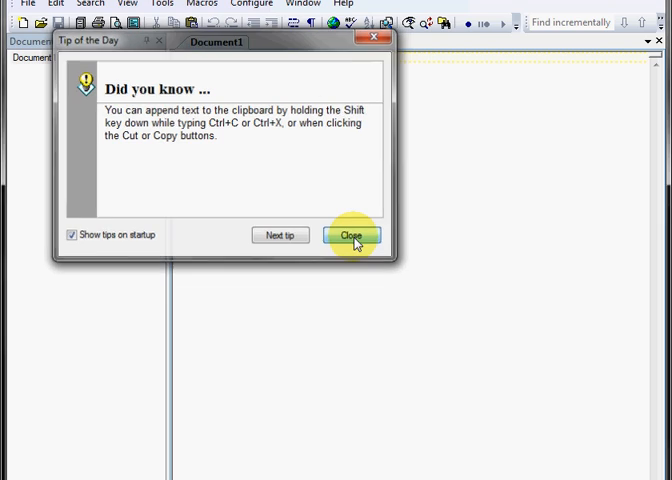
Step: Dismiss the Tip of the Day, leaving an empty Document1 in TextPad
left_click(352, 236)
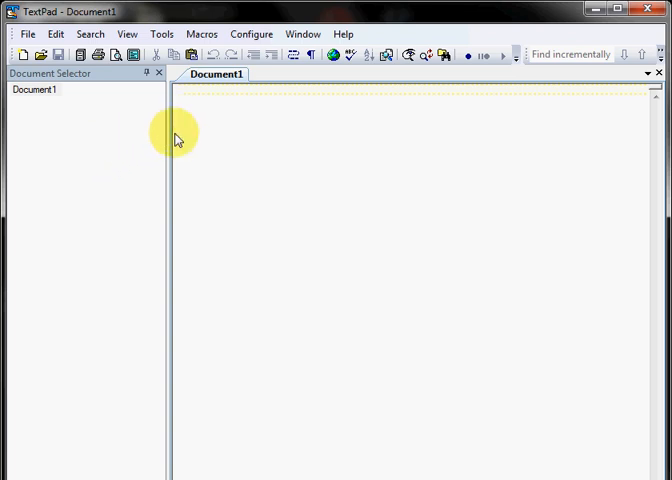
mouse_move(220, 140)
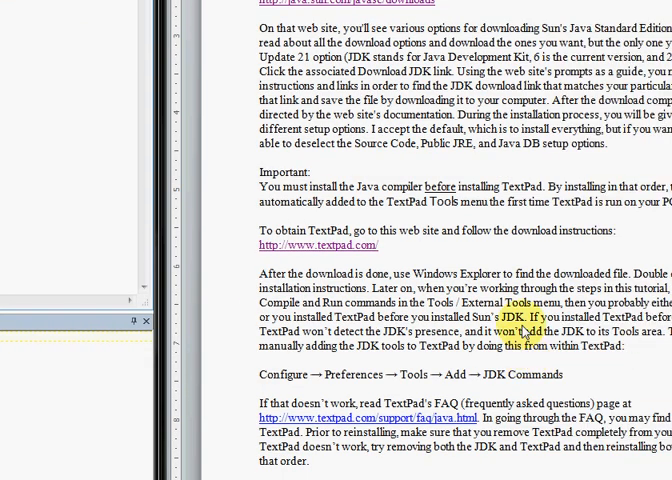
Step: Read the guide's Configure > Preferences > Tools instructions for adding JDK commands
scroll("down", 3)
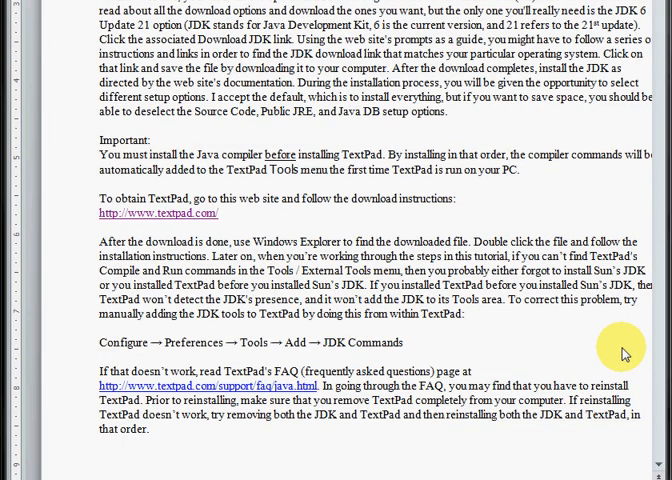
mouse_move(620, 348)
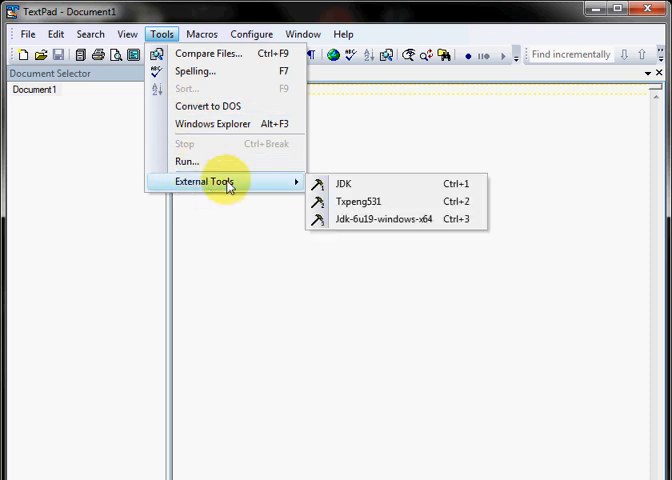
mouse_move(364, 218)
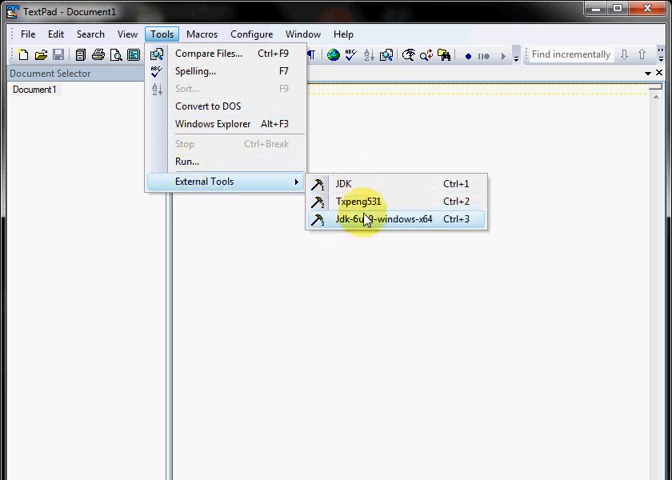
mouse_move(362, 200)
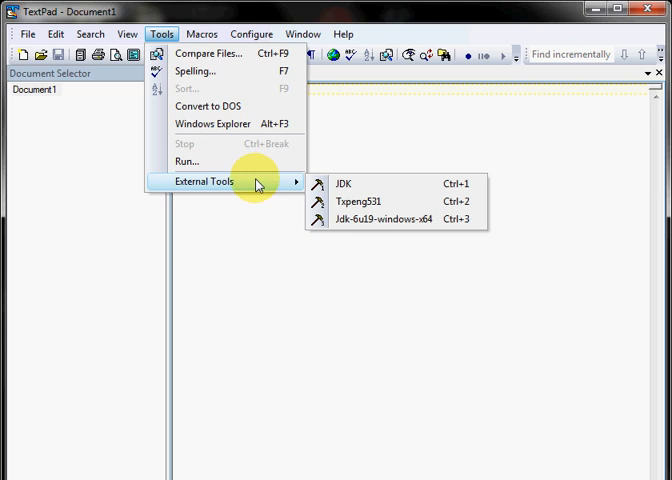
mouse_move(258, 218)
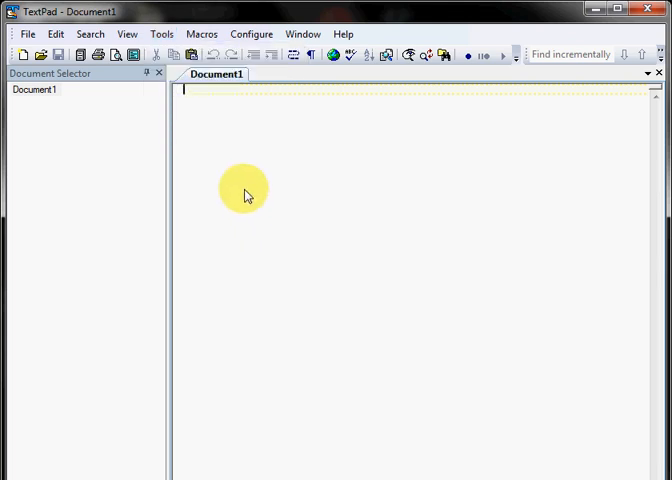
Step: Confirm Compile Java, Run Java Application and Run Java Applet in Preferences > Tools and accept with OK
left_click(252, 32)
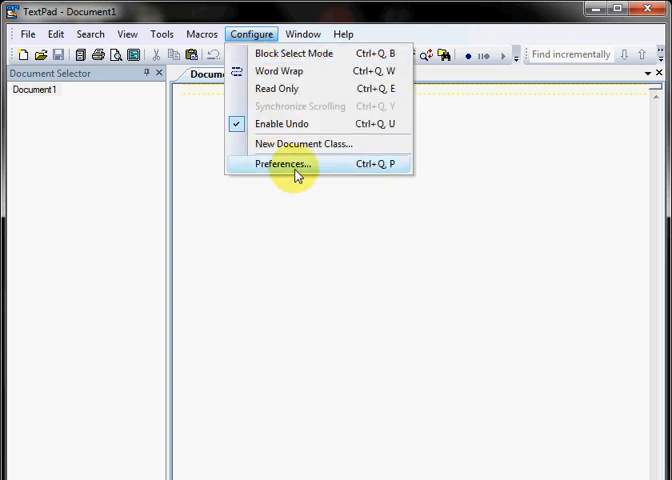
left_click(284, 164)
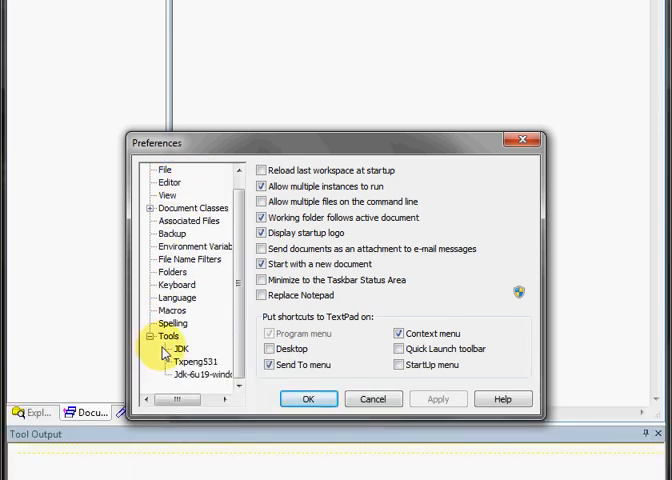
left_click(172, 336)
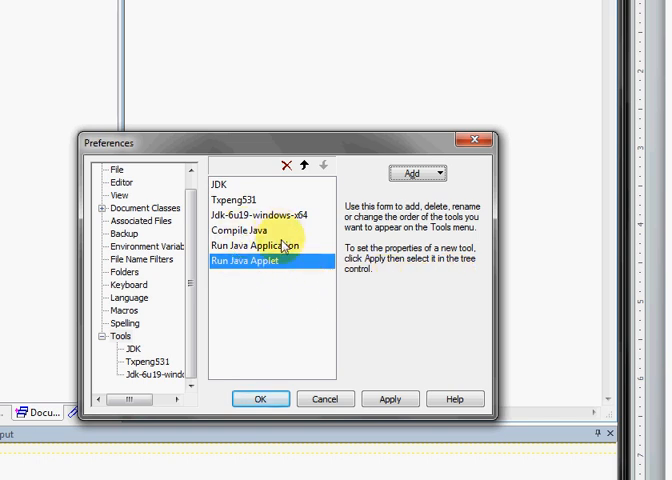
mouse_move(300, 340)
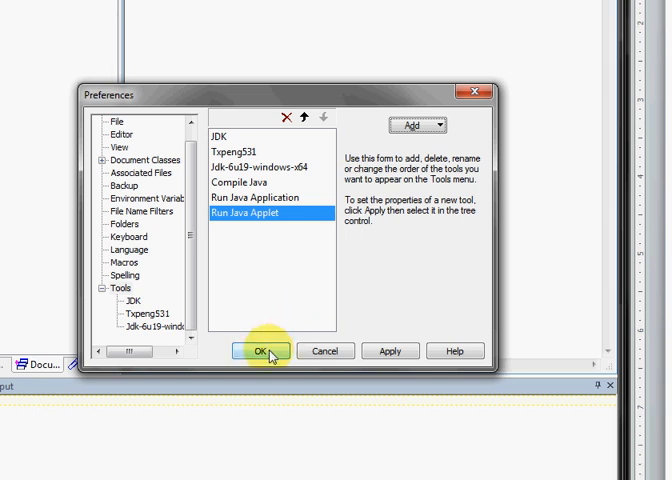
left_click(264, 352)
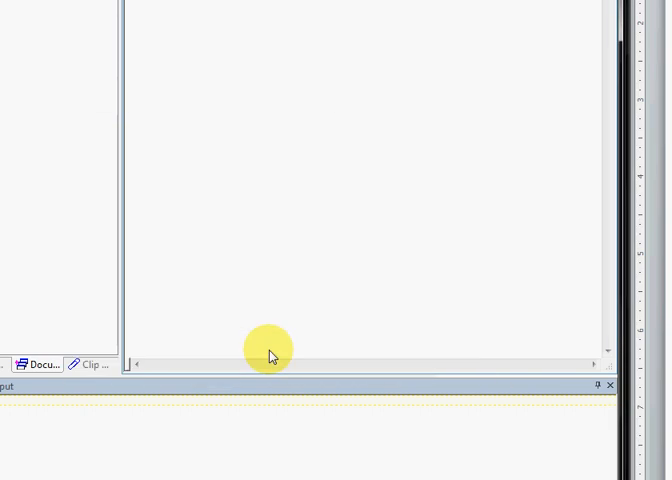
Step: Show the Tools menu to verify the three Java entries under External Tools
left_click(162, 32)
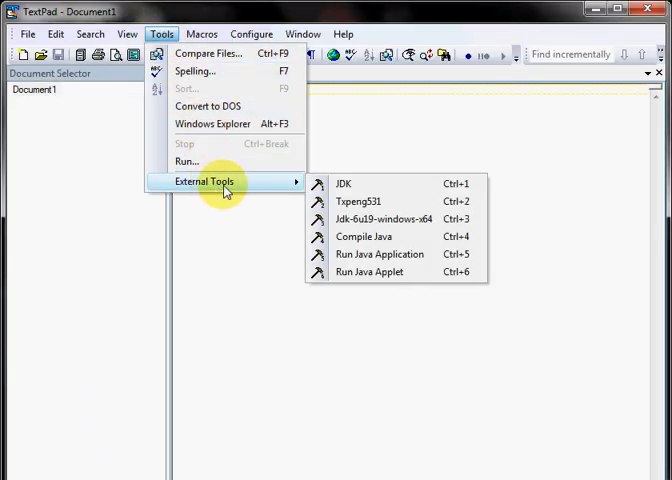
mouse_move(380, 254)
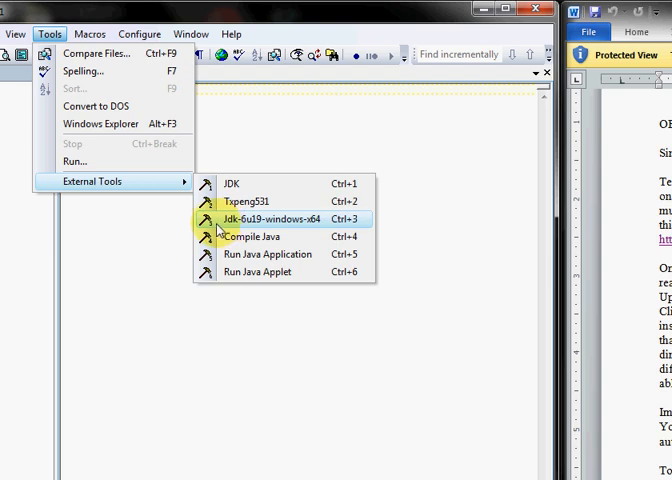
mouse_move(232, 184)
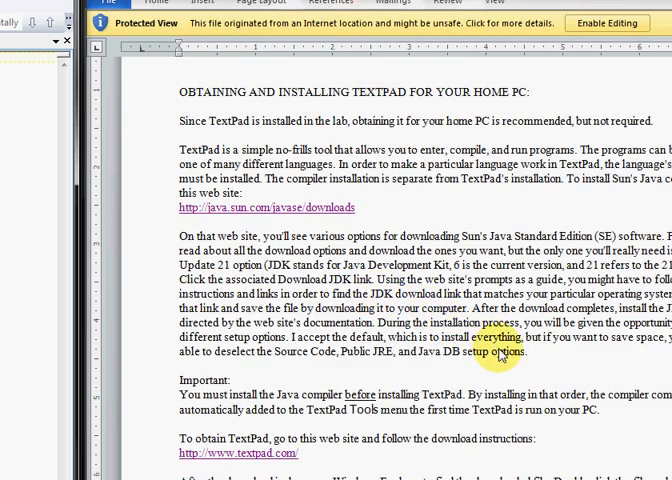
scroll("down", 3)
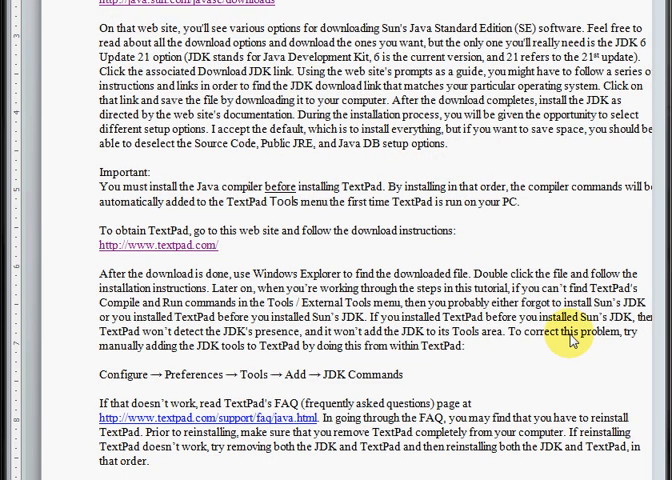
scroll("down", 3)
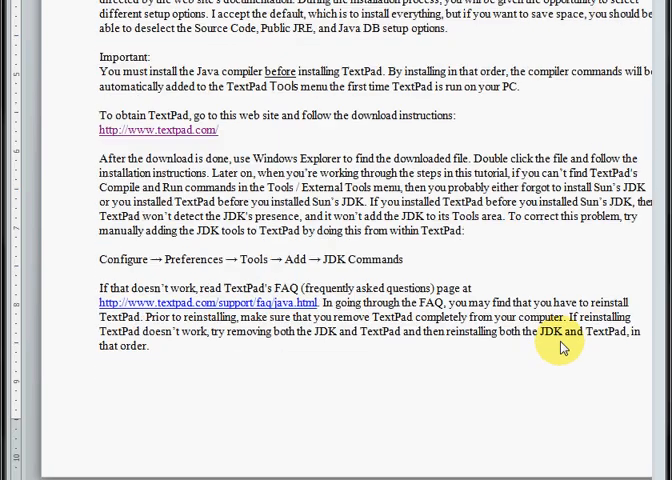
scroll("down", 3)
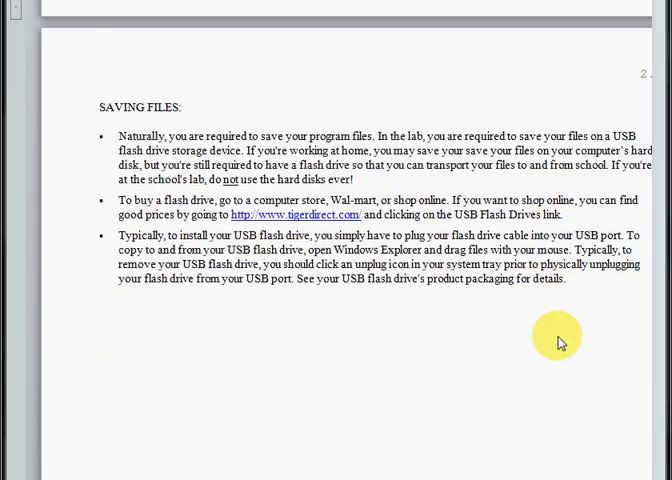
scroll("down", 3)
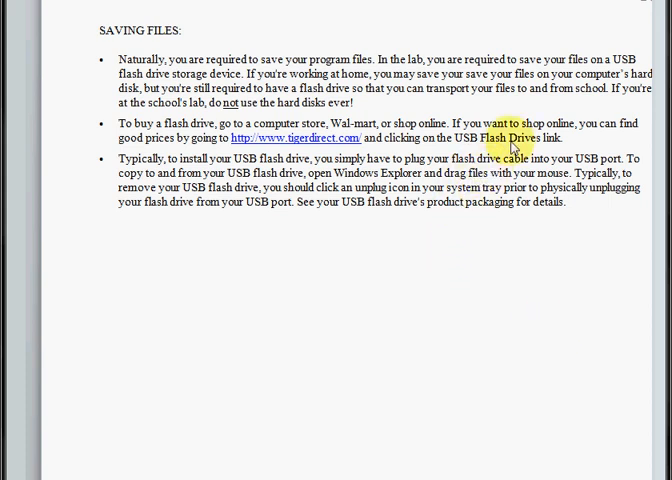
scroll("down", 3)
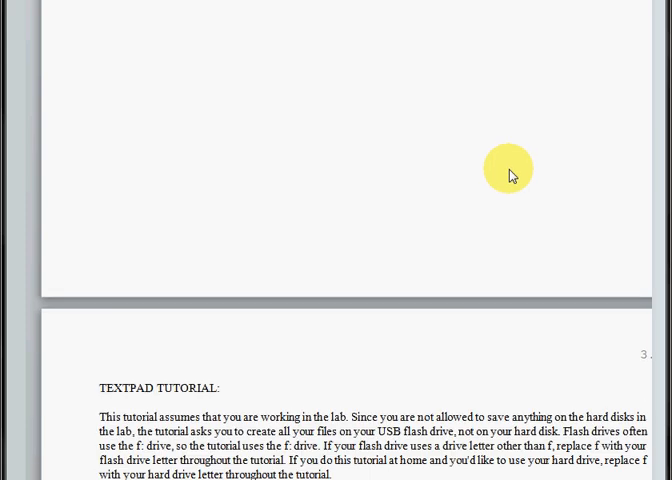
scroll("down", 3)
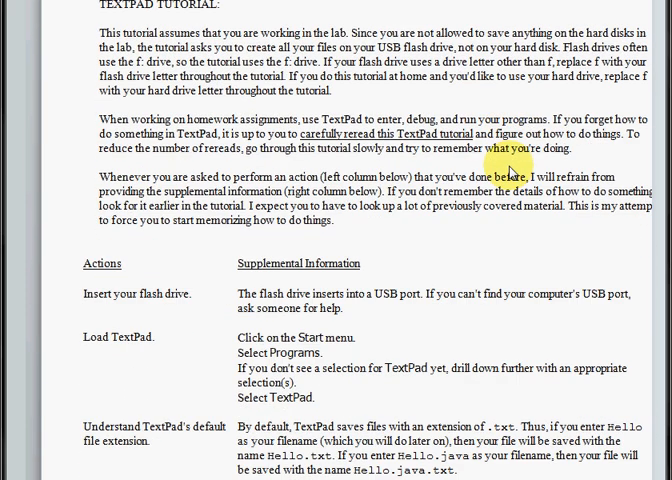
scroll("down", 3)
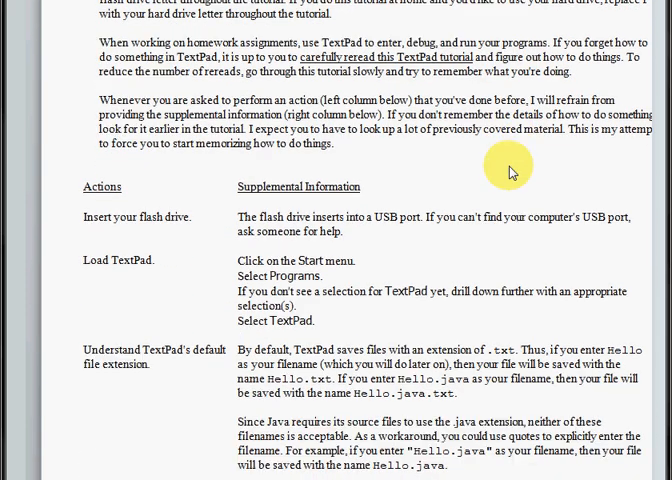
scroll("down", 3)
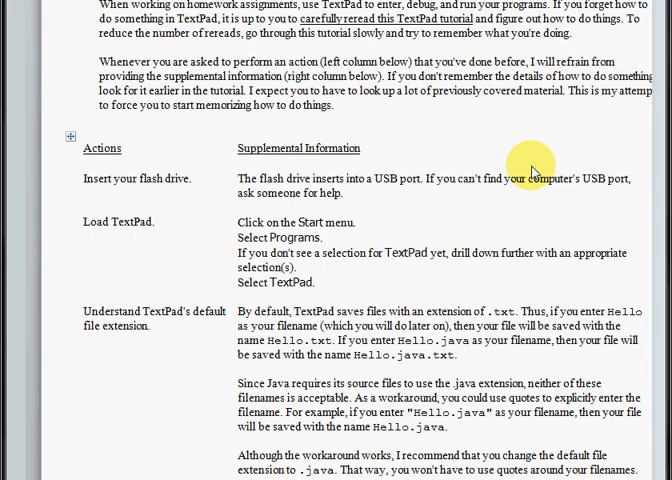
scroll("down", 3)
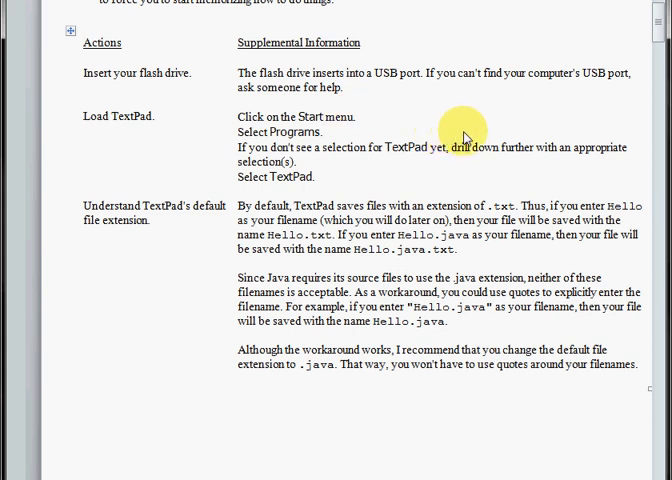
scroll("down", 3)
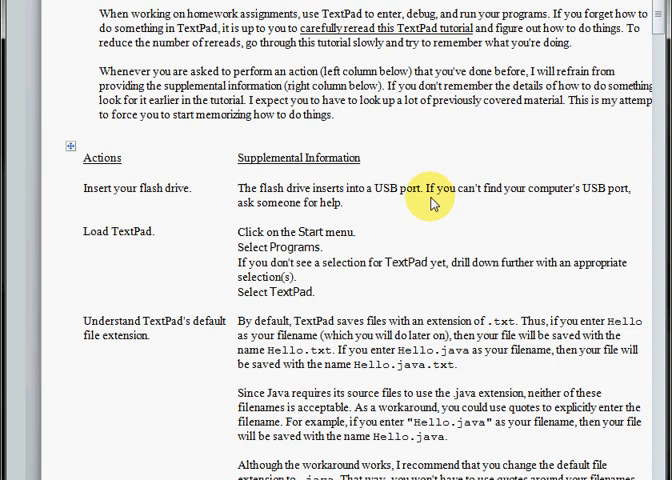
scroll("up", 3)
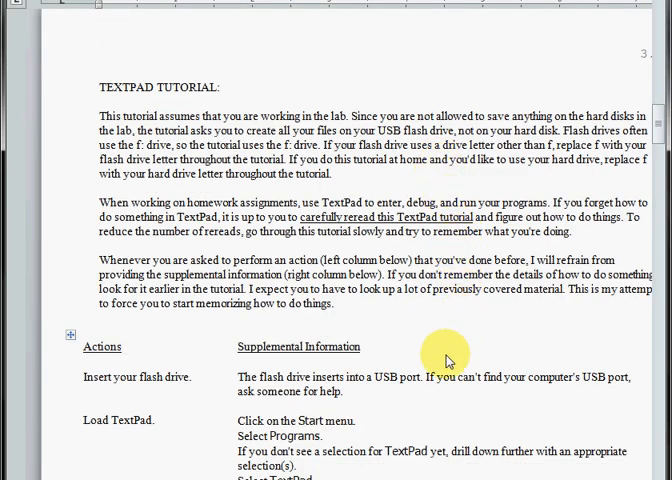
scroll("down", 3)
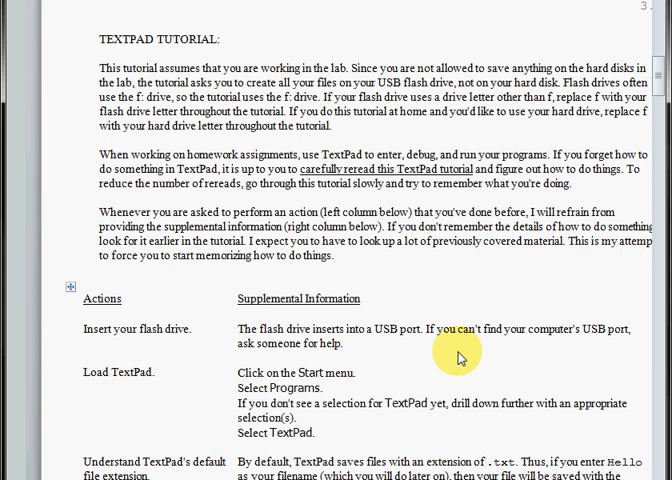
scroll("down", 3)
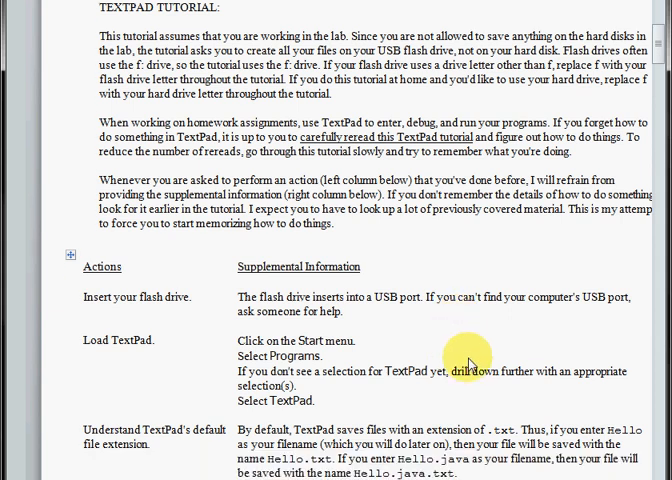